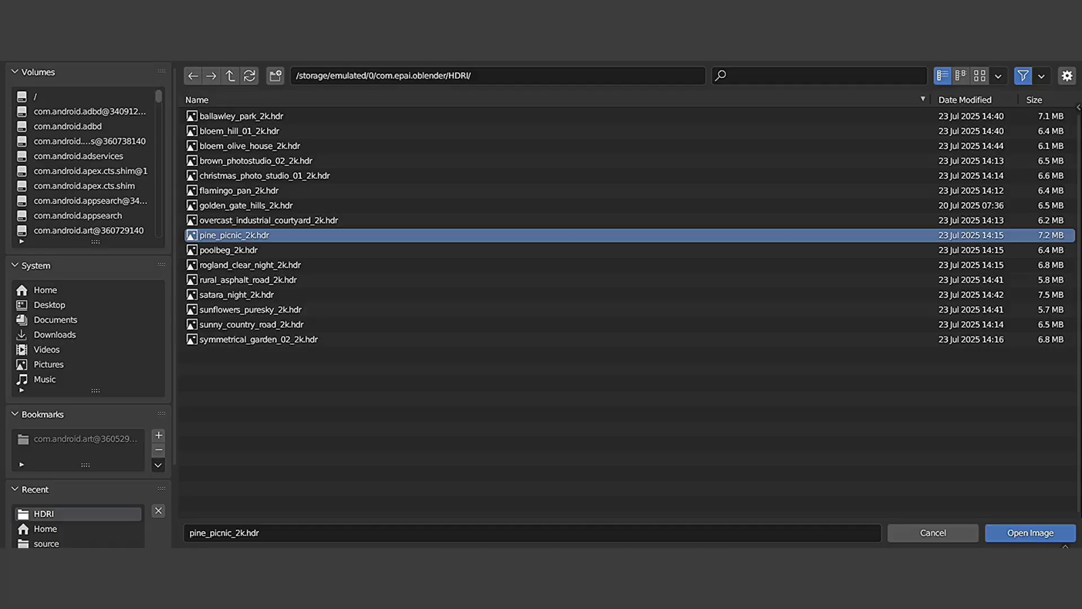
# Load the pine_picnic_2k.hdr environment and view the sphere above the collision plane
pyautogui.click(1029, 533)
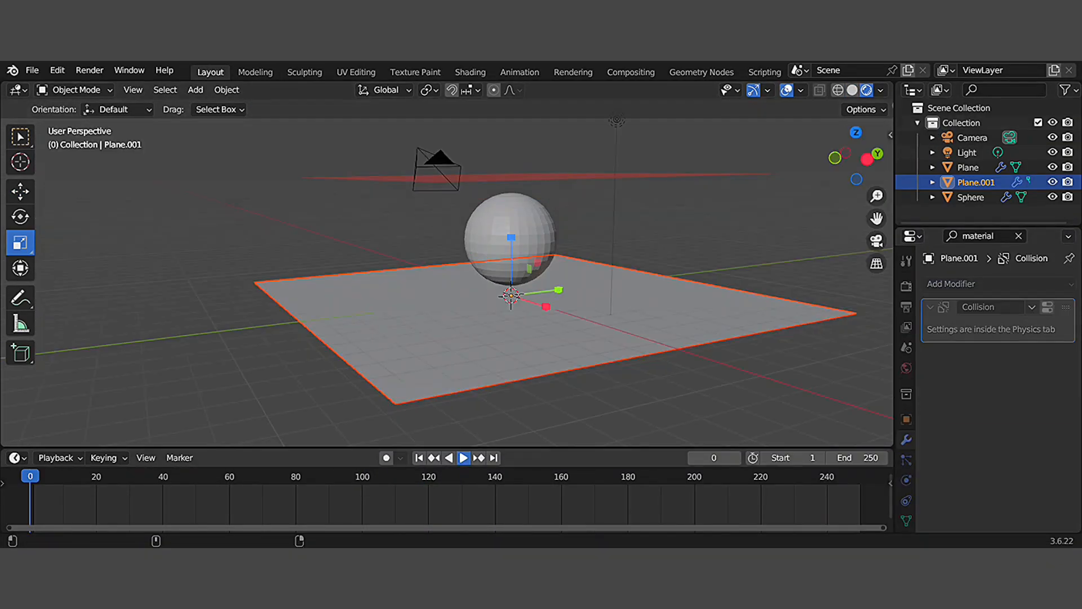
pyautogui.click(464, 458)
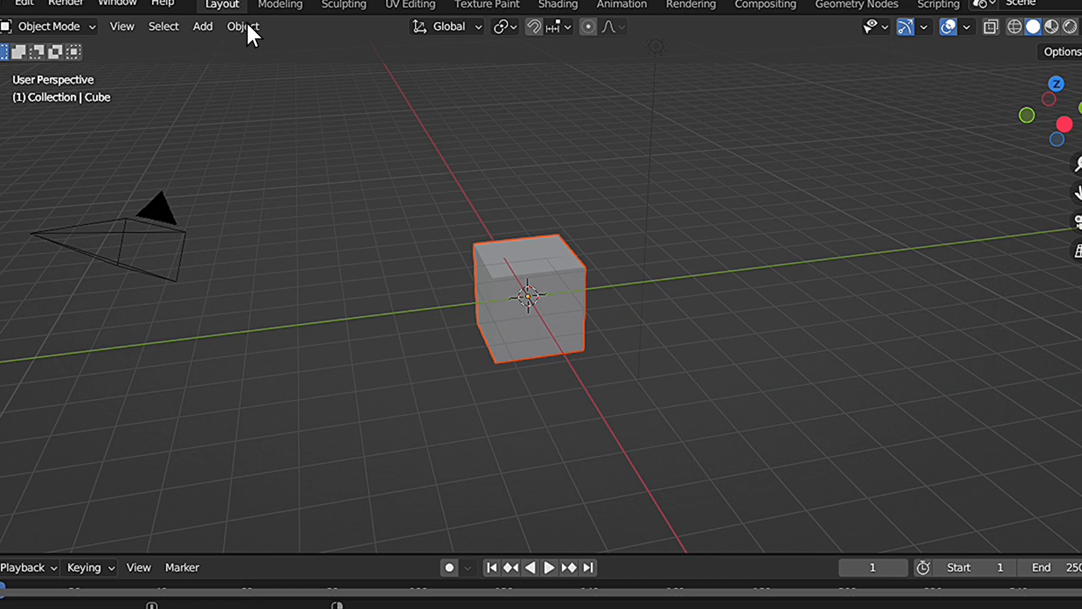
# Browse the Object menu and show the Sketchfab model rendered against the cloudy sky
pyautogui.click(243, 26)
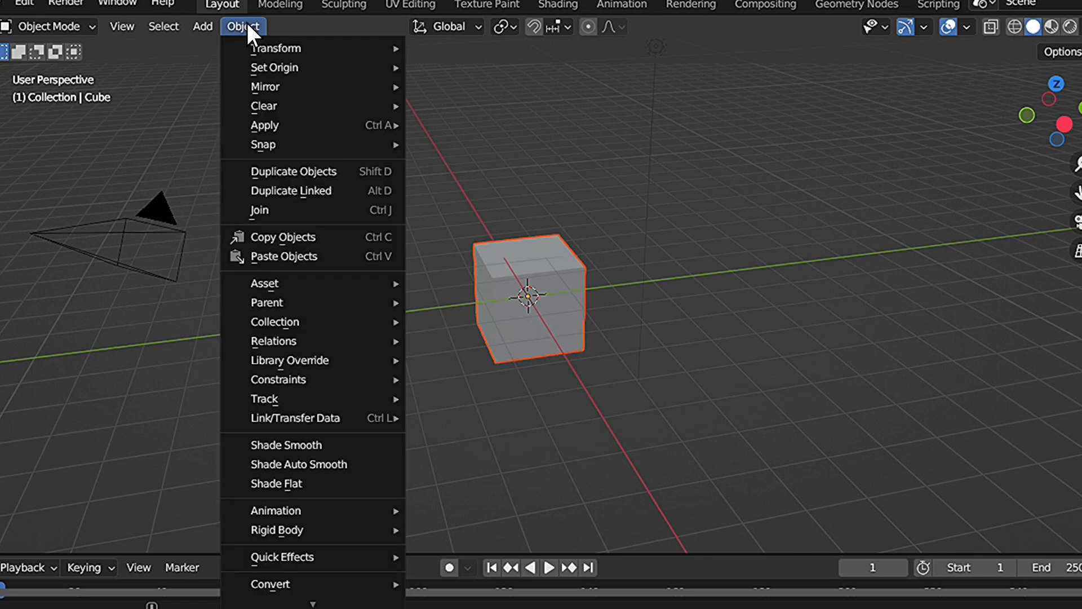
pyautogui.scroll(-3)
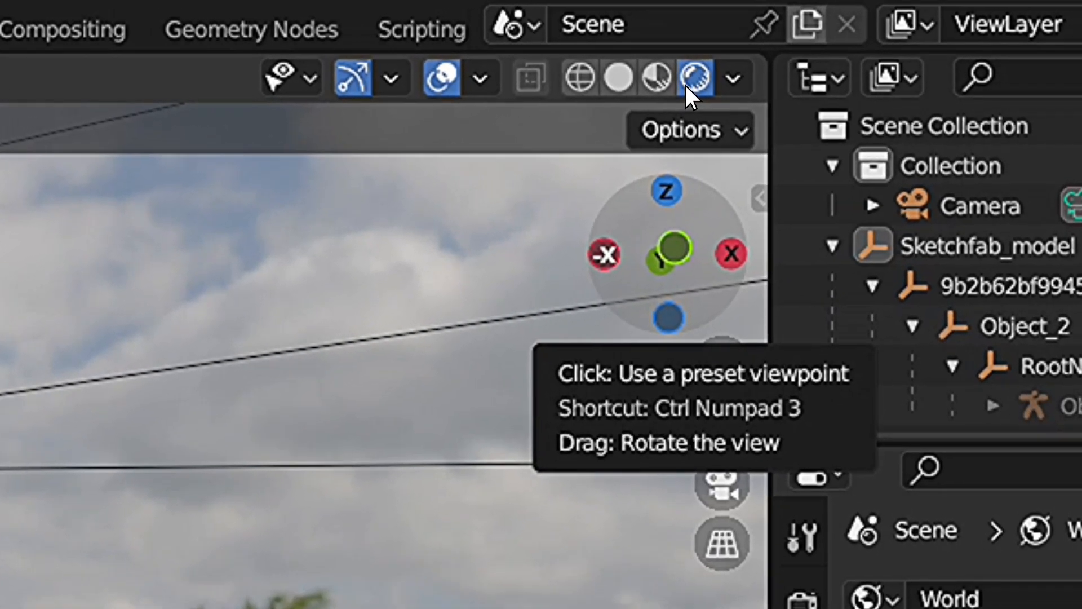
# Bring up Preferences from the Edit menu, then the Cycles render settings on CPU
pyautogui.click(133, 21)
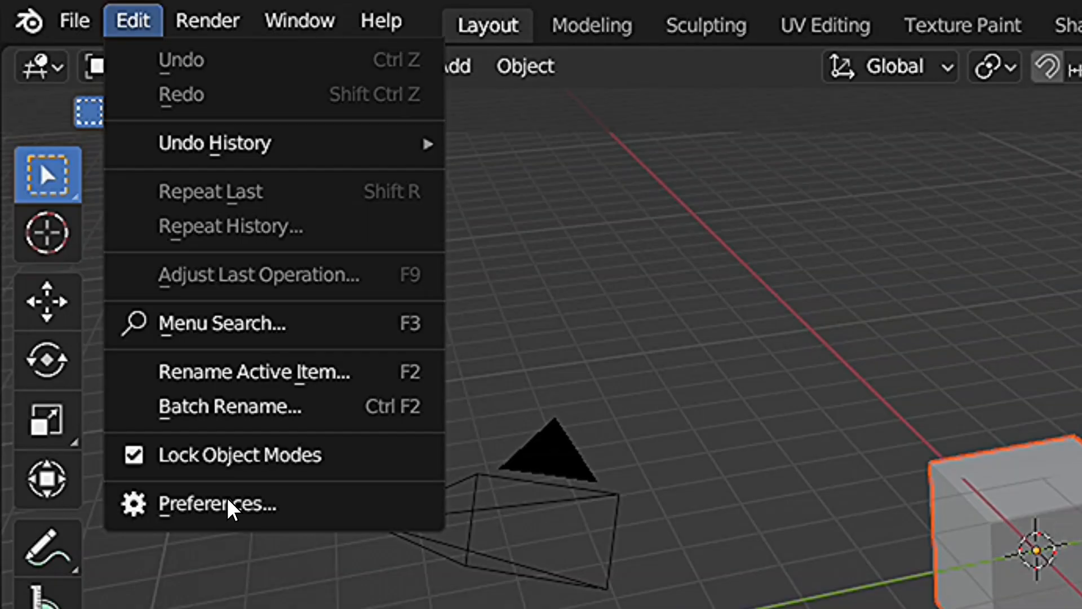
pyautogui.moveTo(241, 514)
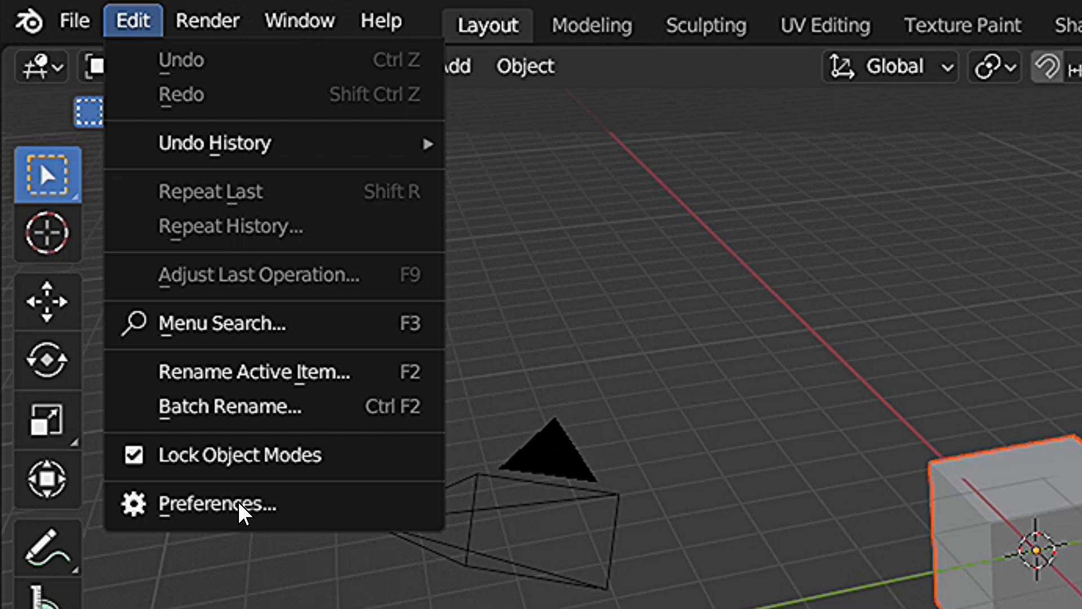
pyautogui.click(218, 504)
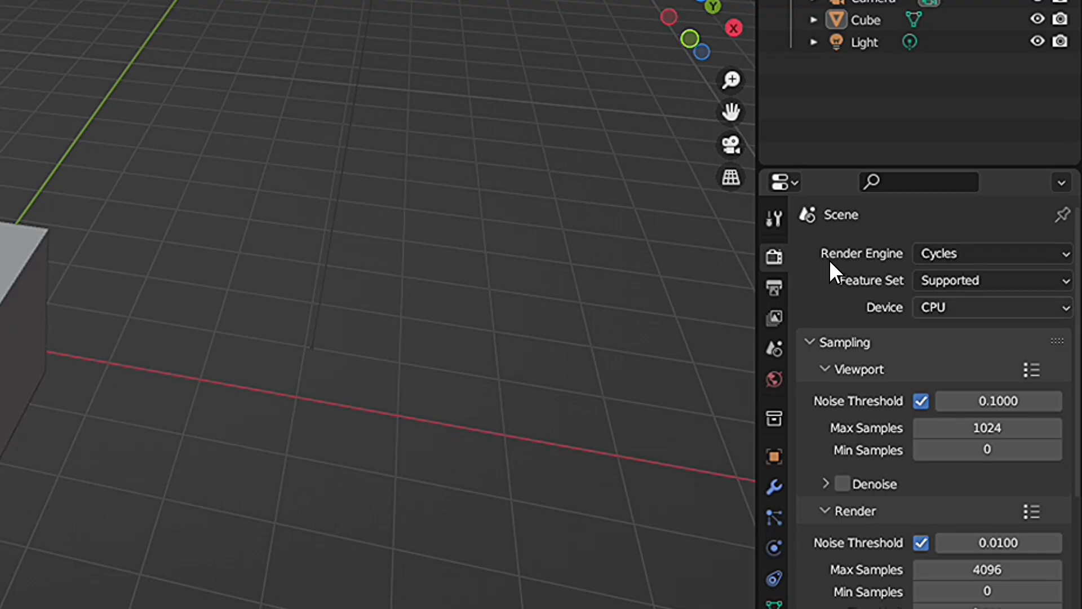
# Try Eevee, return to Cycles, and set max samples to 887 viewport and 4066 render
pyautogui.click(991, 253)
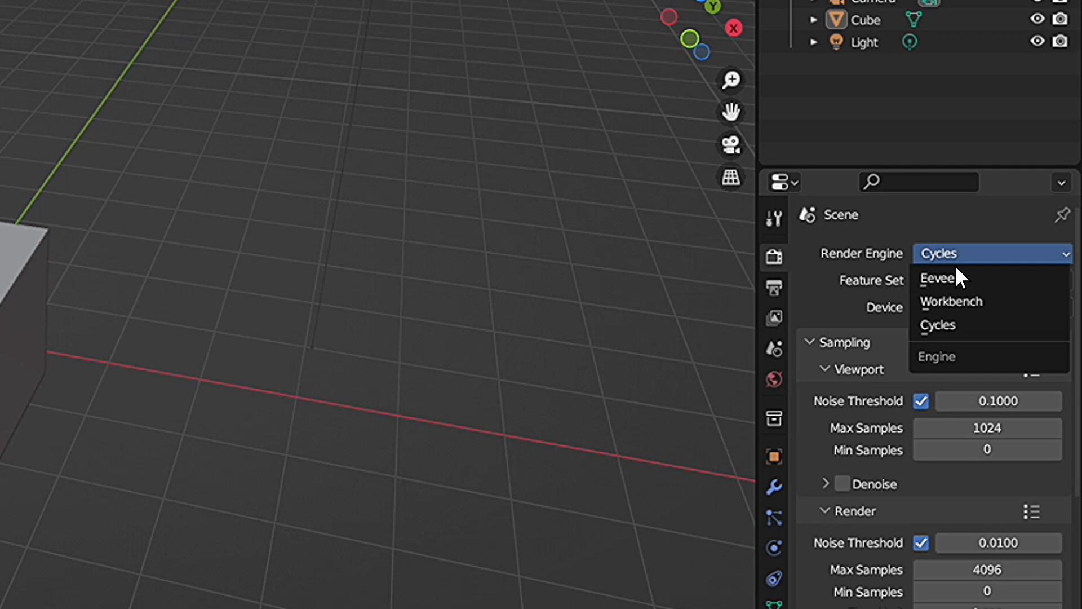
pyautogui.click(939, 278)
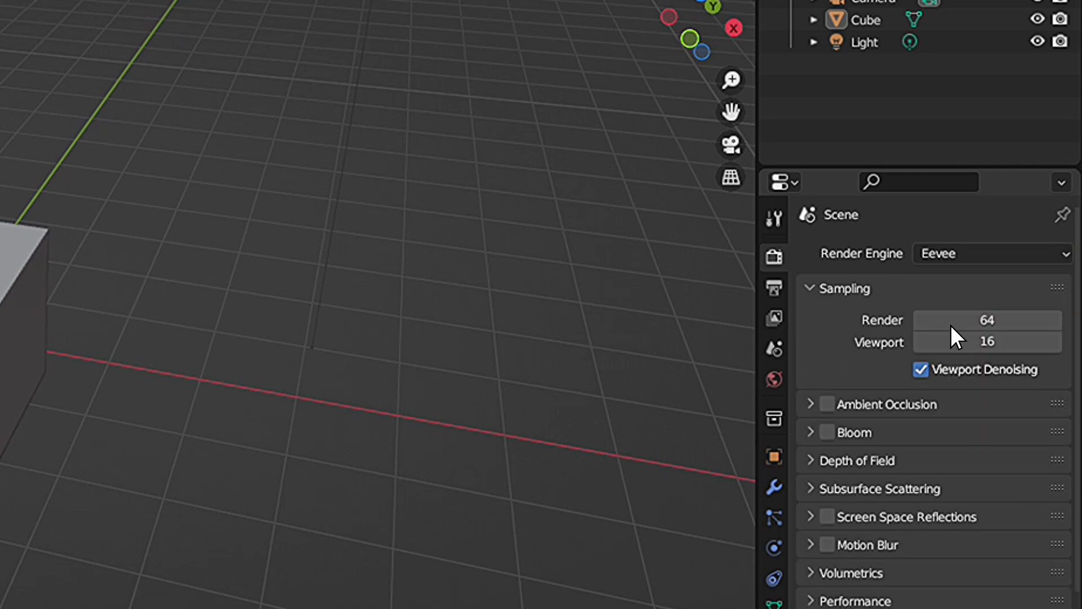
pyautogui.click(991, 254)
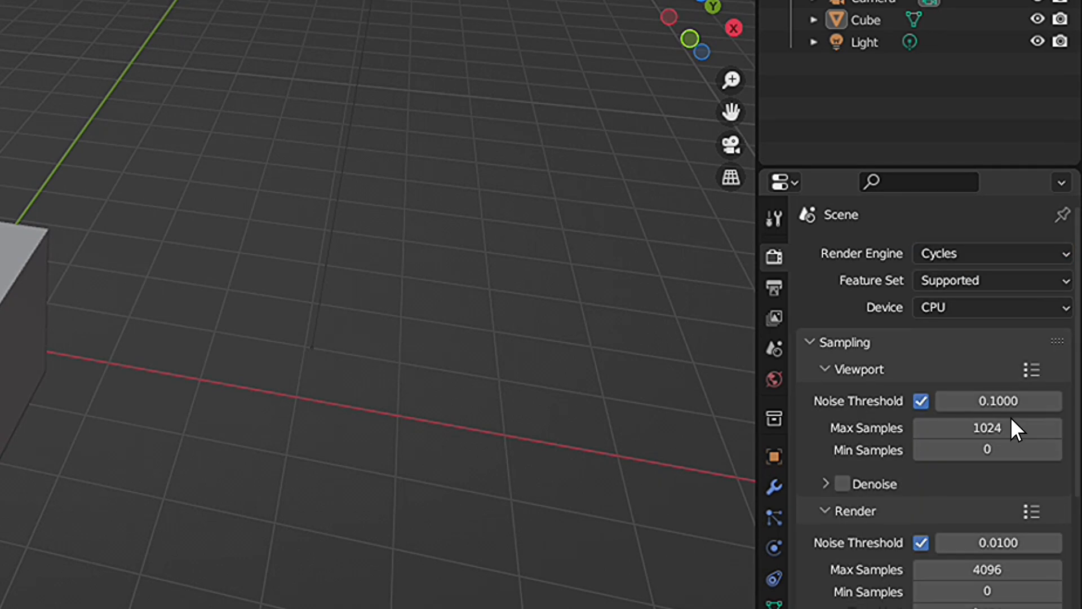
pyautogui.scroll(-3)
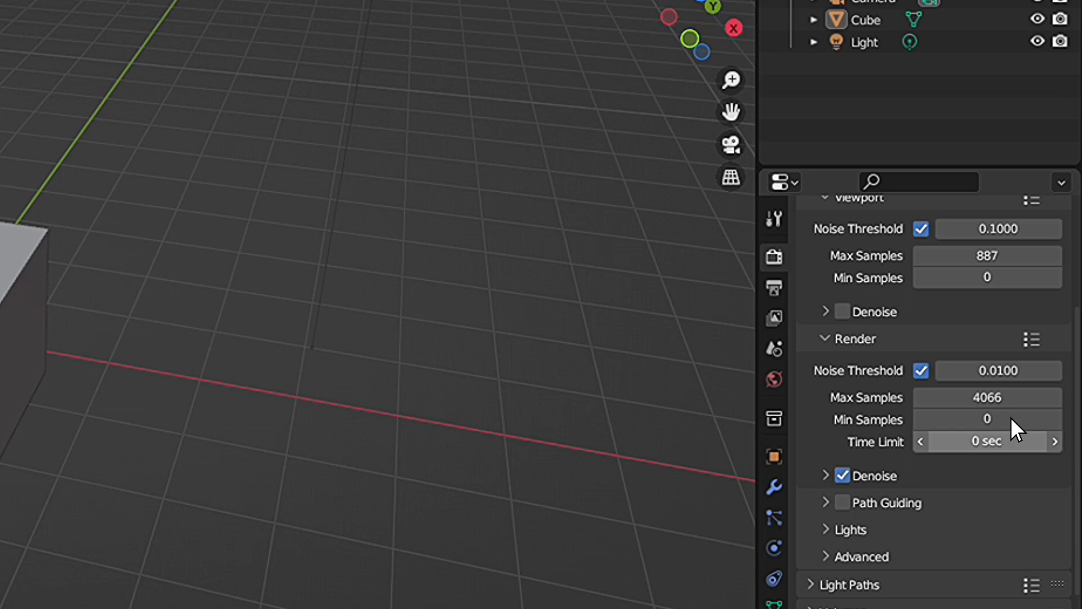
pyautogui.scroll(-3)
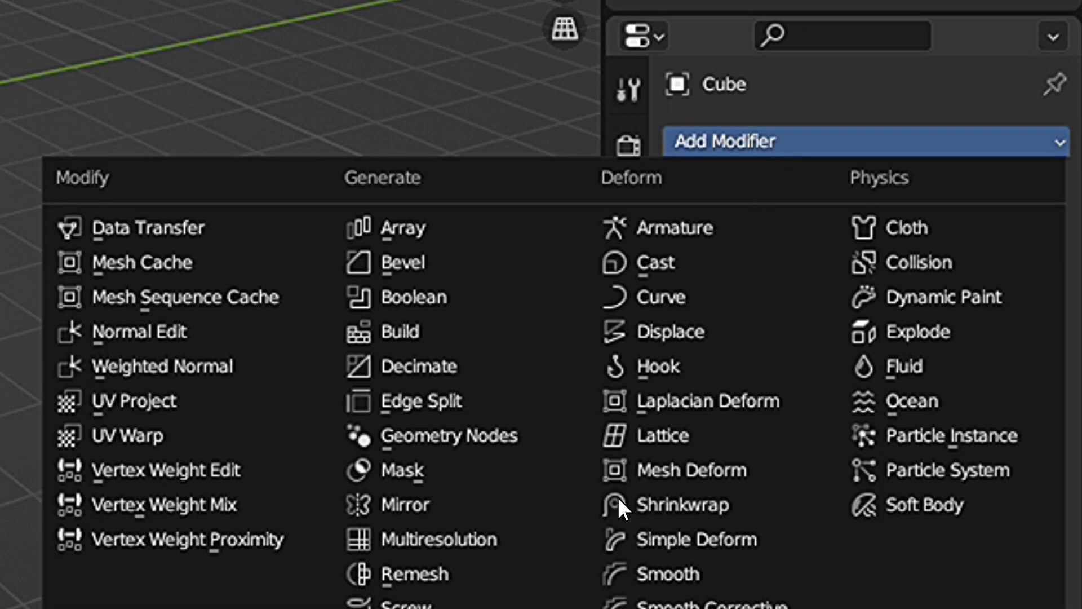
pyautogui.moveTo(556, 578)
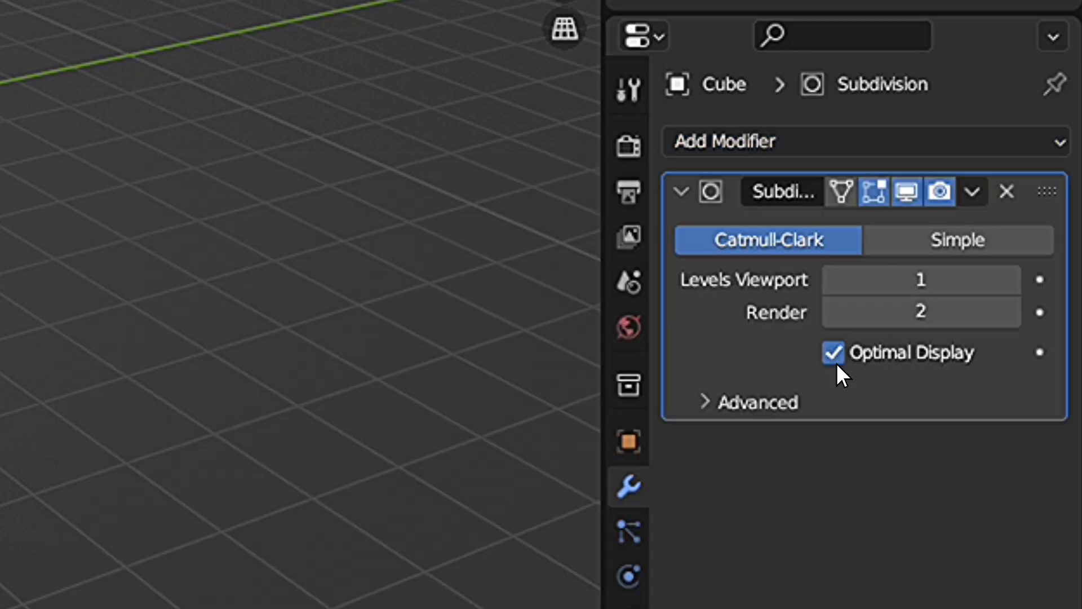
# Review output settings: 1920×1080 at 24 fps, frames 1–250, PNG files to /tmp/
pyautogui.click(741, 124)
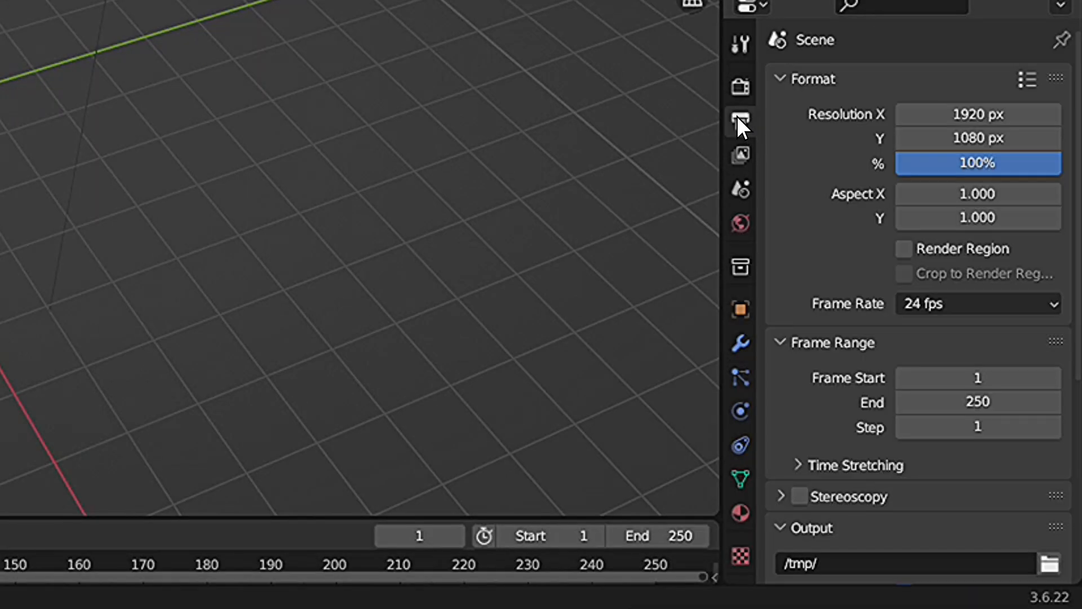
pyautogui.scroll(-3)
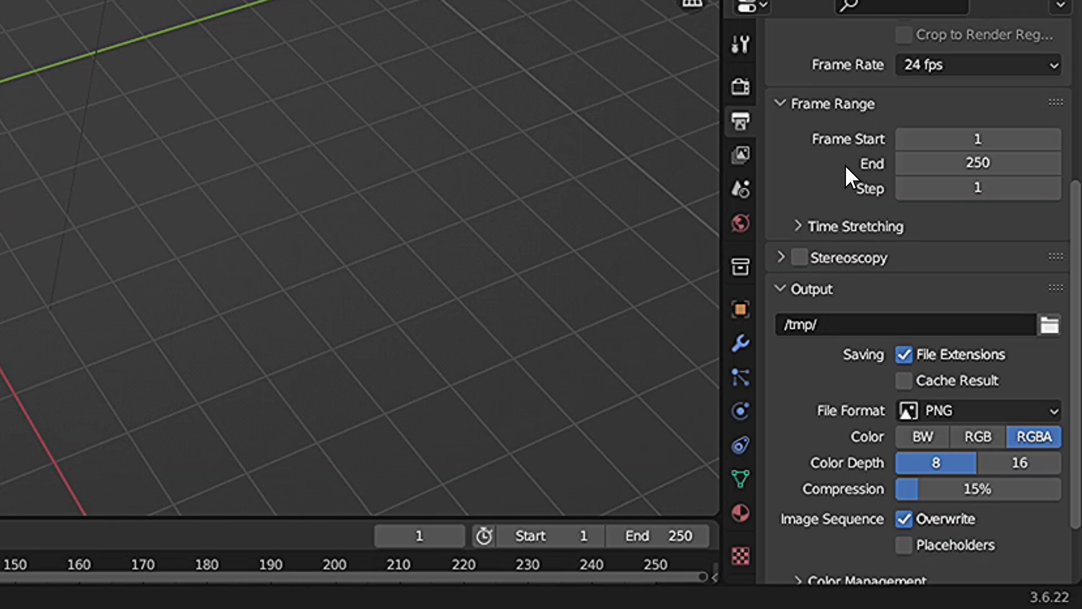
pyautogui.scroll(3)
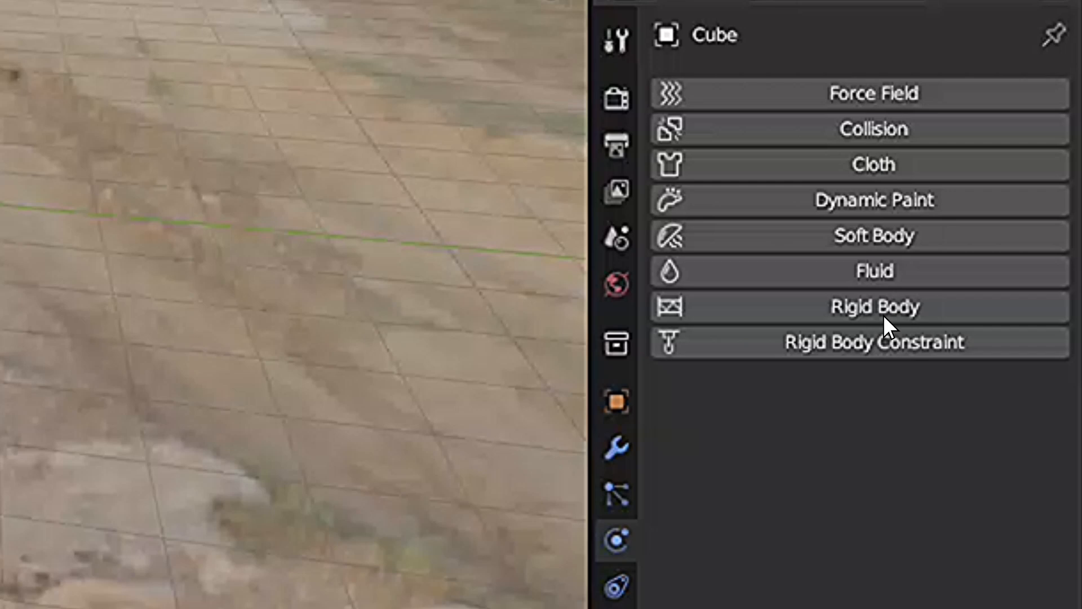
pyautogui.moveTo(871, 183)
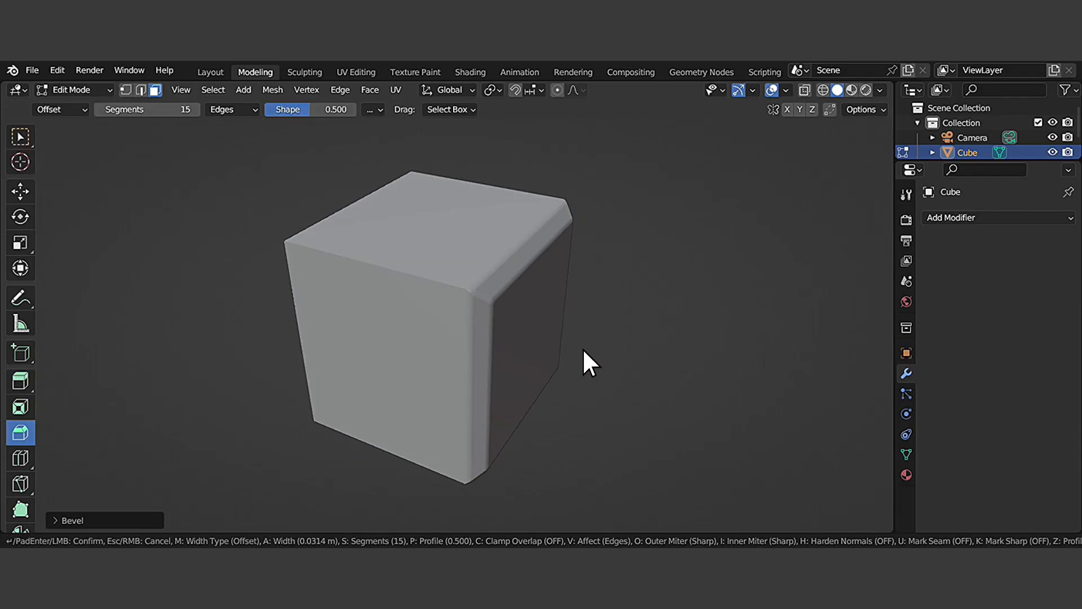
# Confirm the 15-segment rounded bevel on the cube edge and choose Poly Build
pyautogui.click(57, 70)
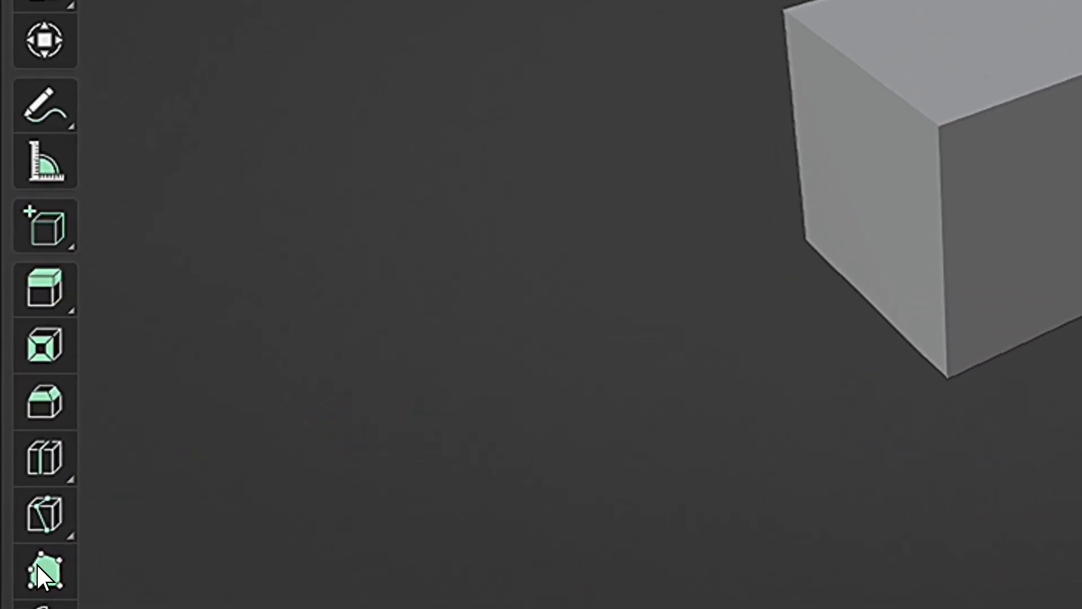
pyautogui.click(408, 20)
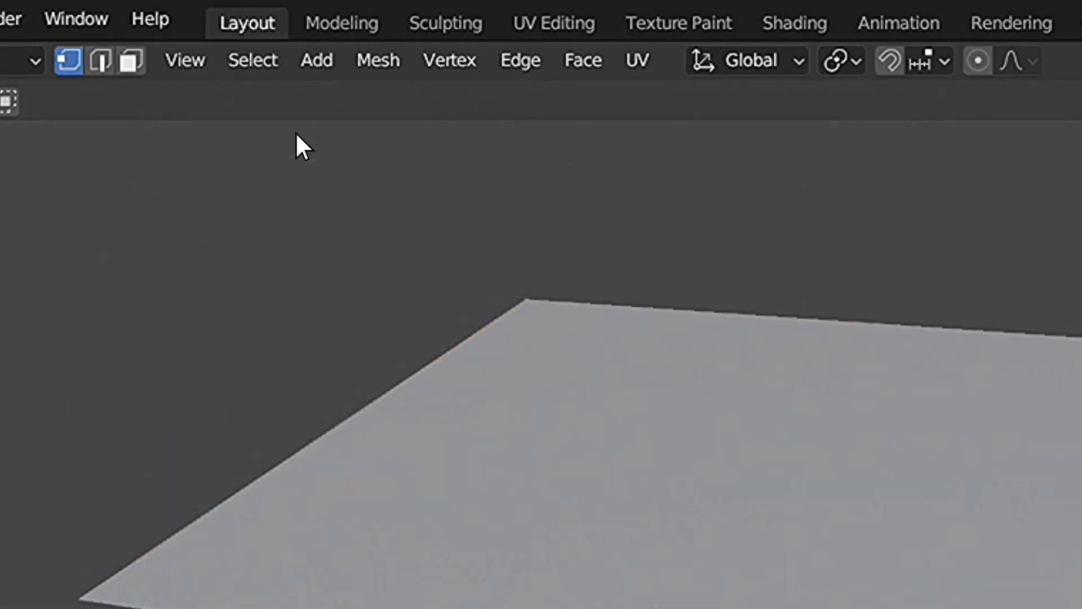
pyautogui.moveTo(573, 223)
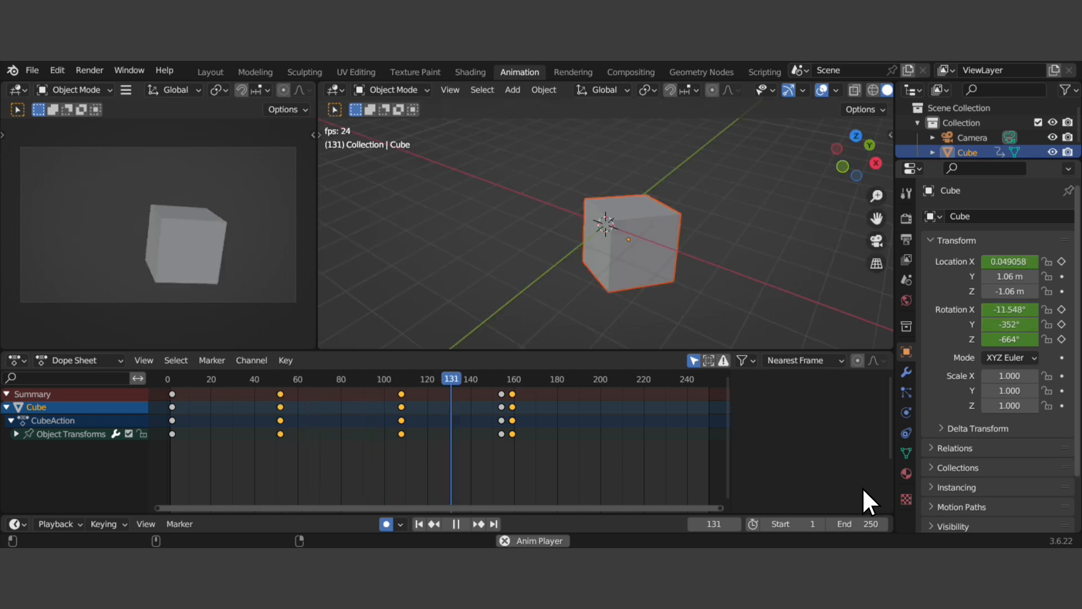
# Pause the spinning cube, insert keyframes near frames 80 and 132, and resume playback
pyautogui.click(280, 379)
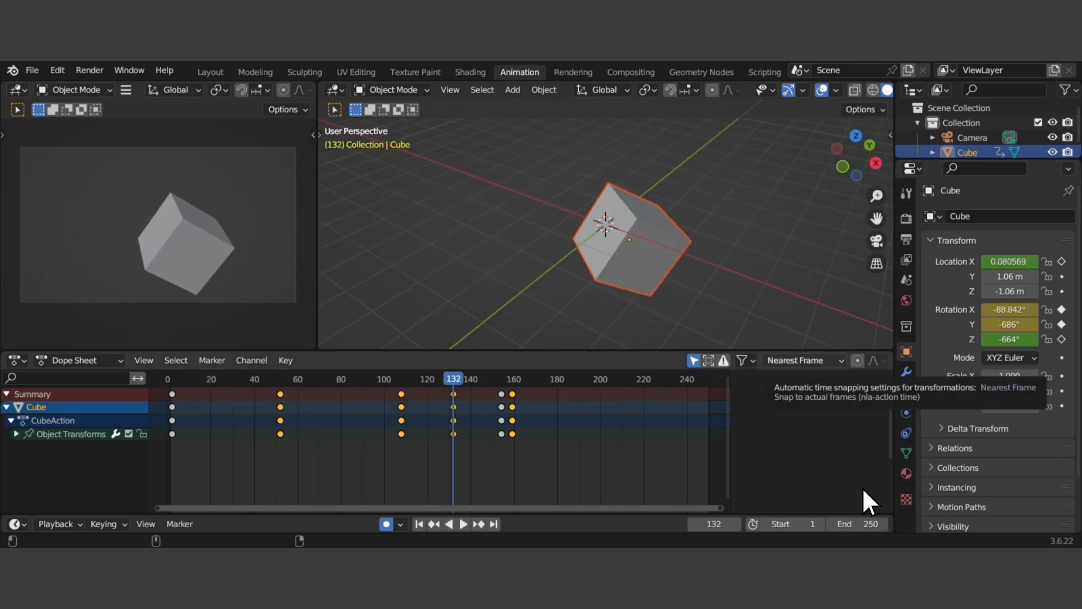
pyautogui.click(464, 524)
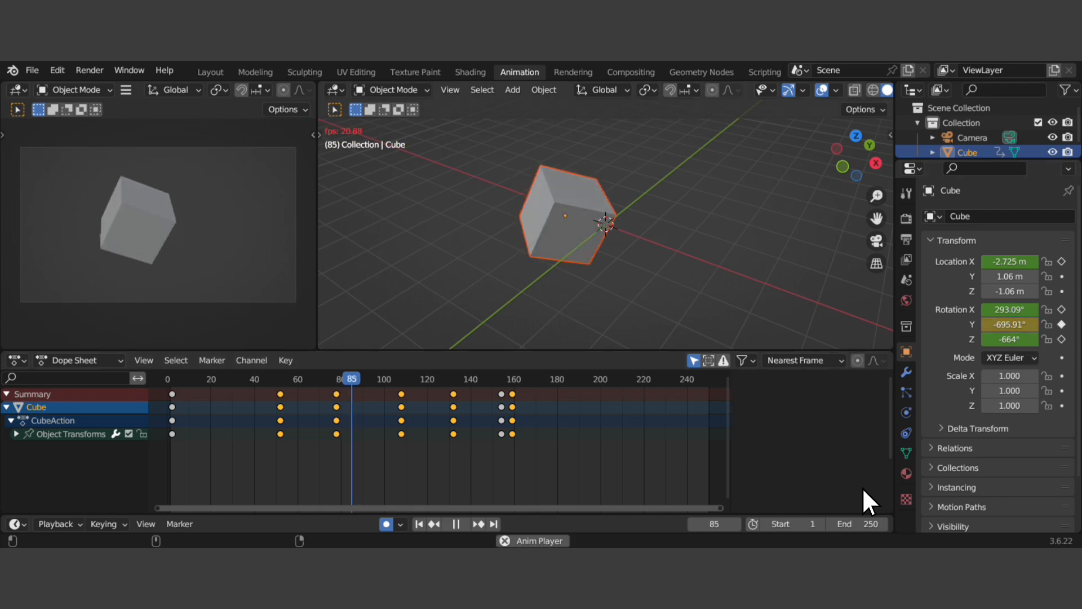
pyautogui.click(630, 72)
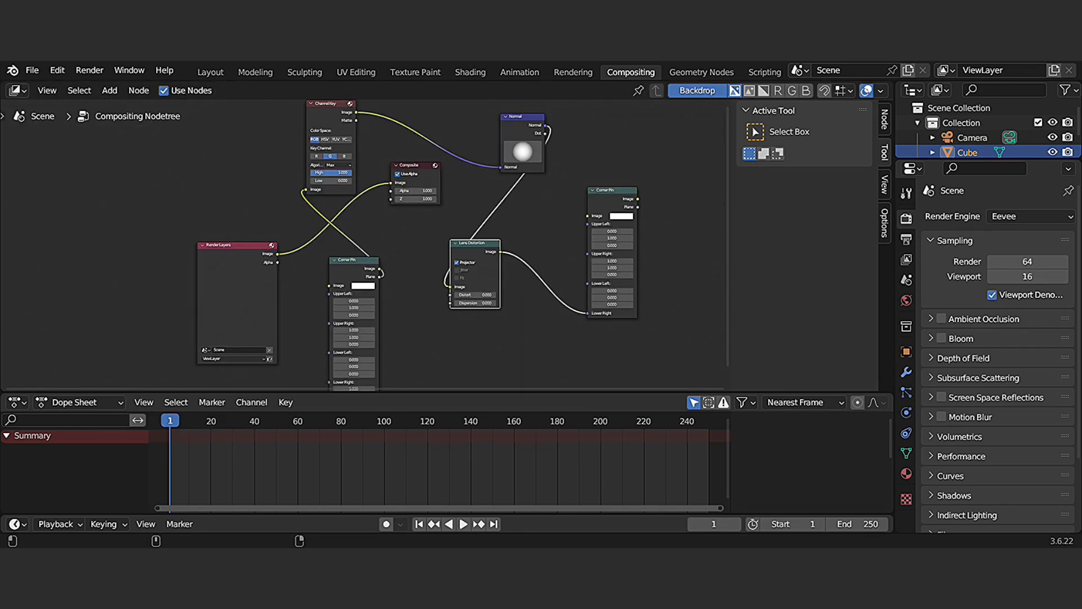
# Return to the Layout workspace showing the low-poly Suzanne head with Workbench engine
pyautogui.click(210, 72)
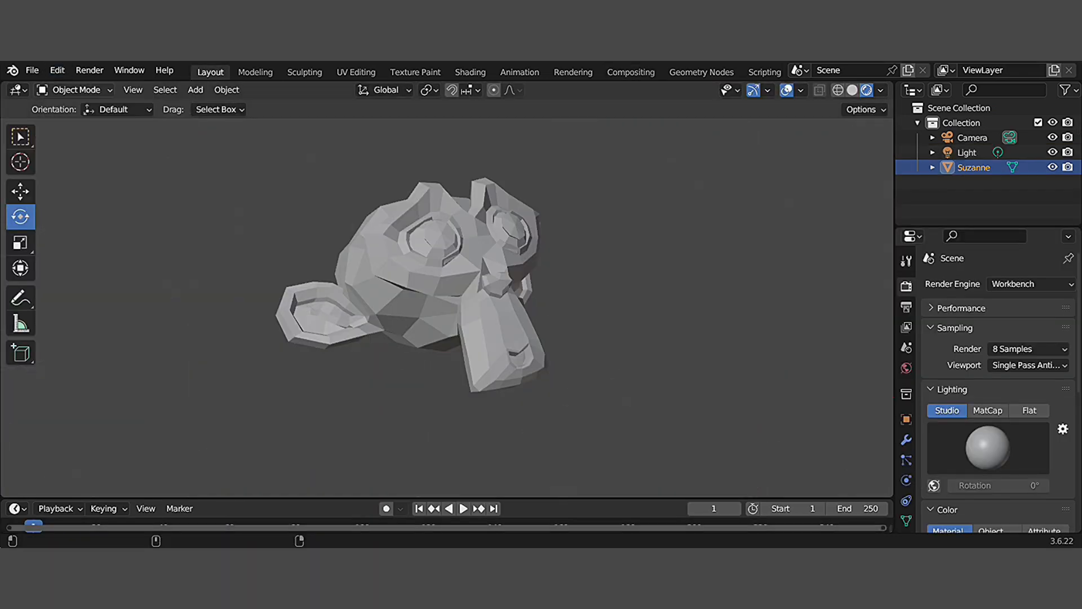